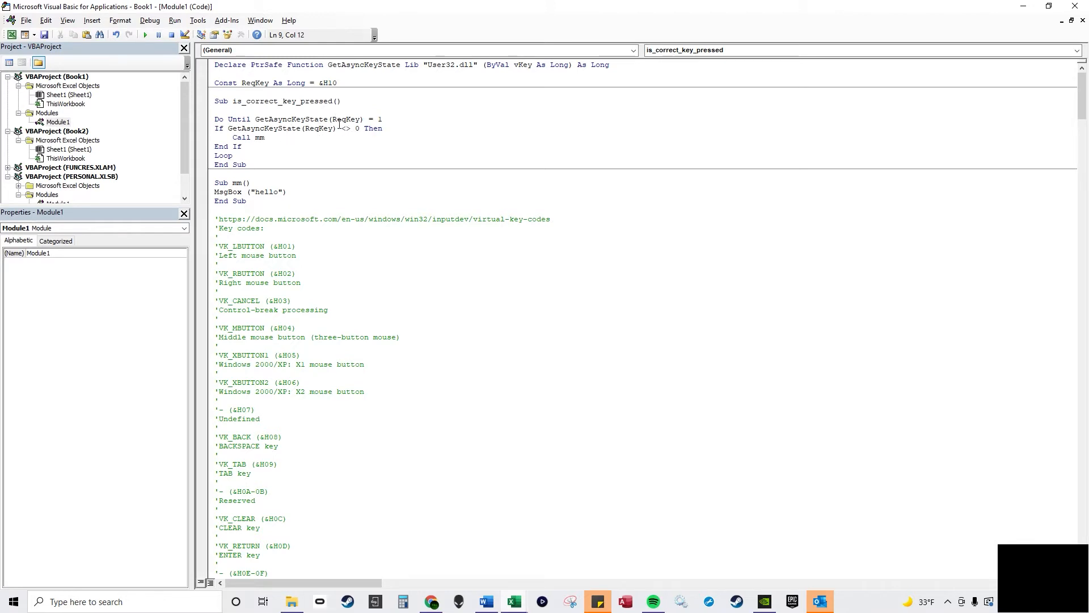
Step: Run is_correct_key_pressed and break so it pauses on the If GetAsyncKeyState line
double_click(253, 83)
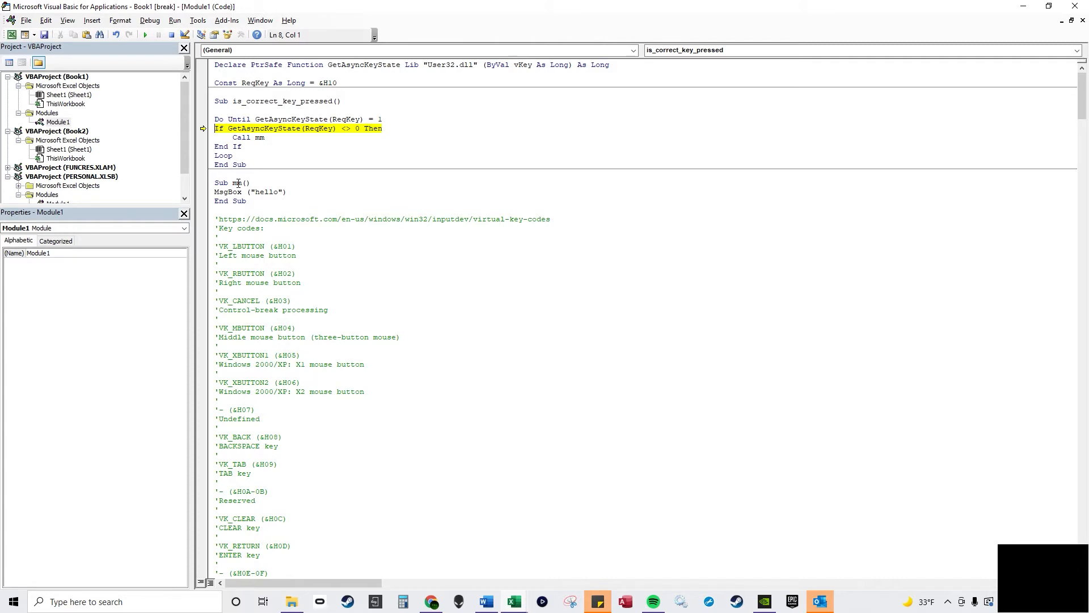
Step: Step through the paused macro from the If line into Call mm and back to Do Until
key("F8")
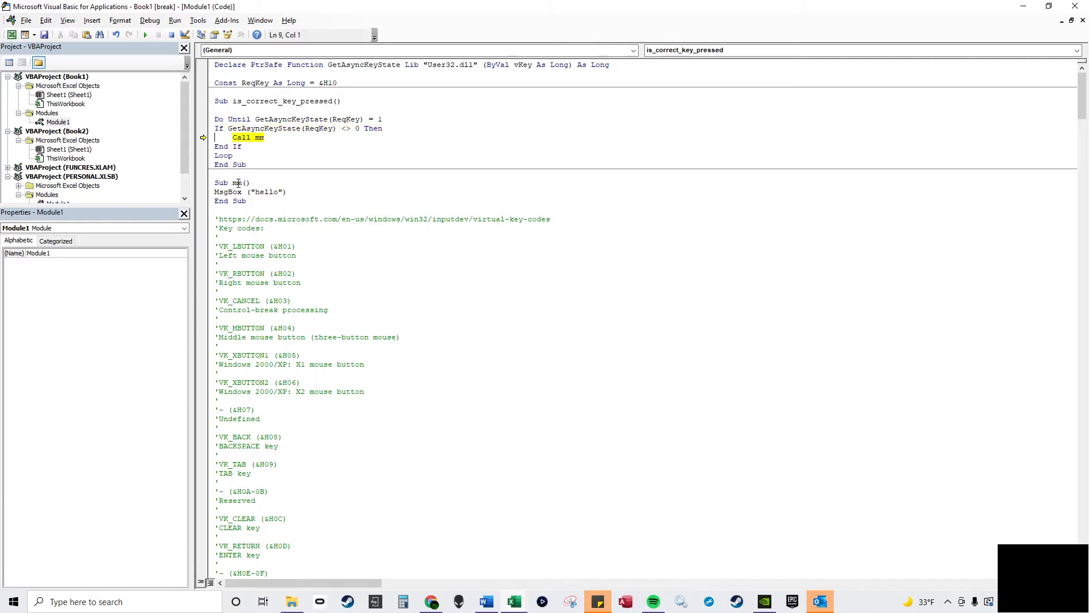
key("F8")
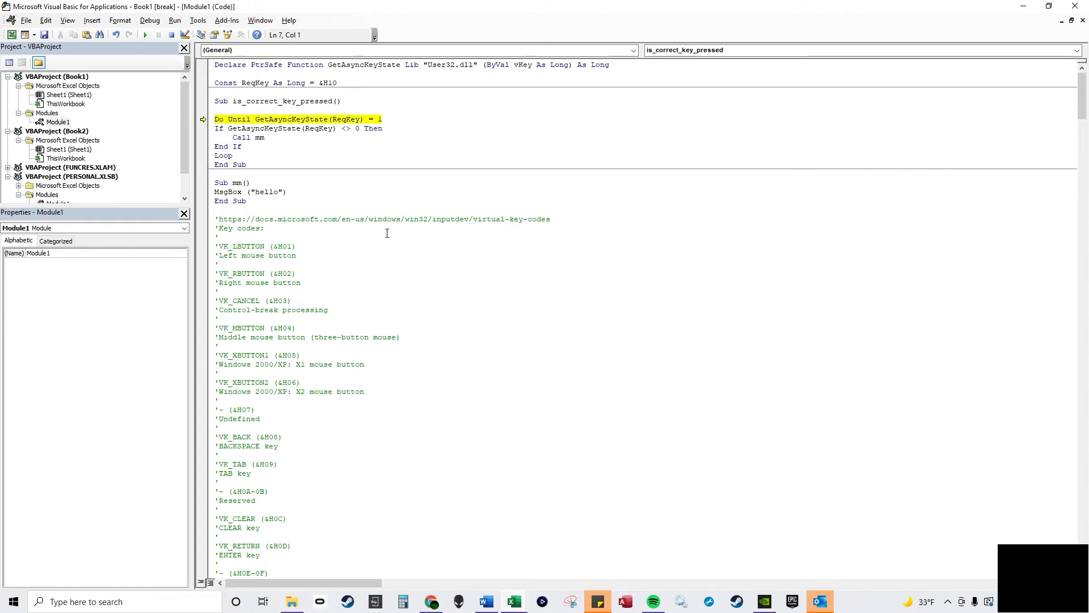
left_click(171, 35)
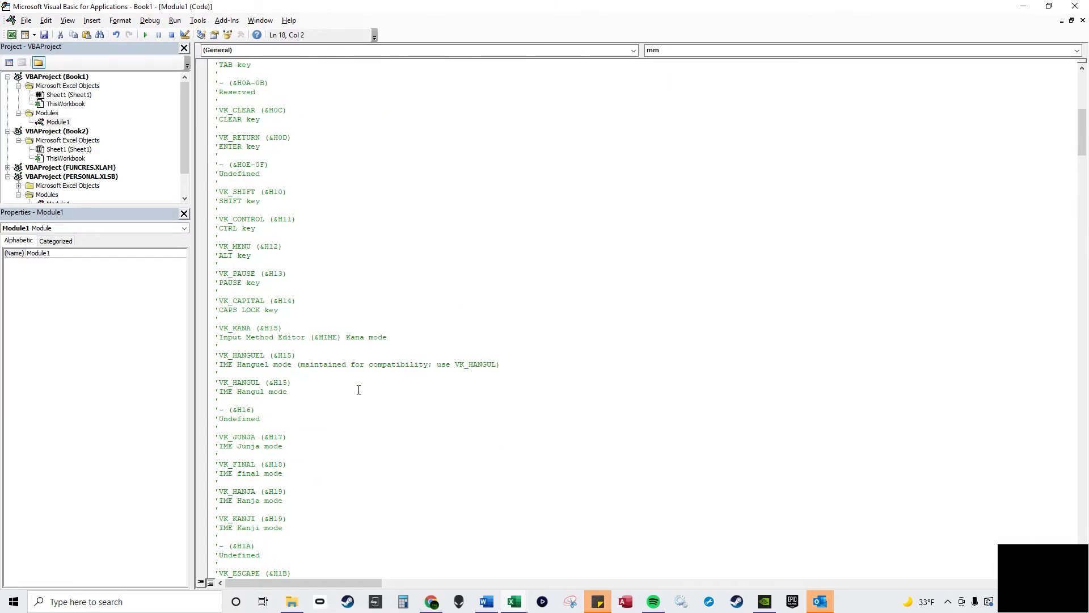
scroll("down", 3)
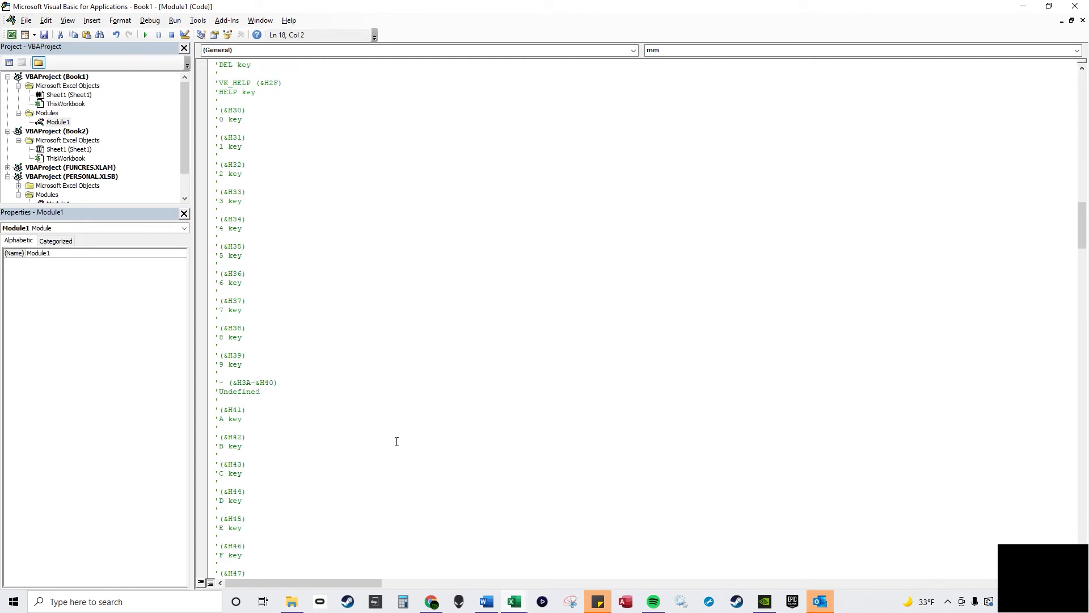
scroll("down", 3)
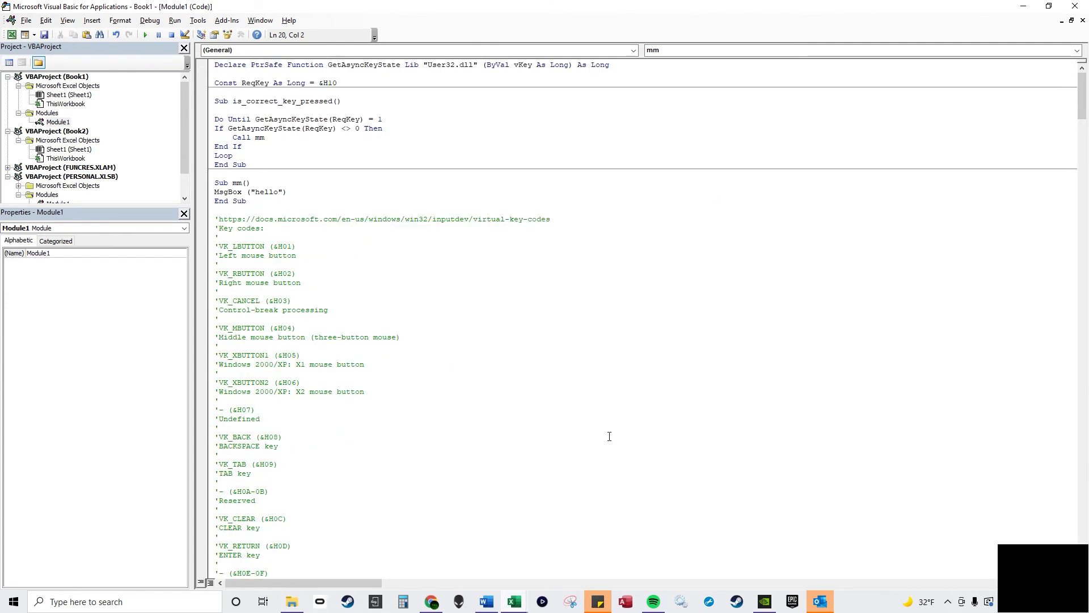
mouse_move(350, 391)
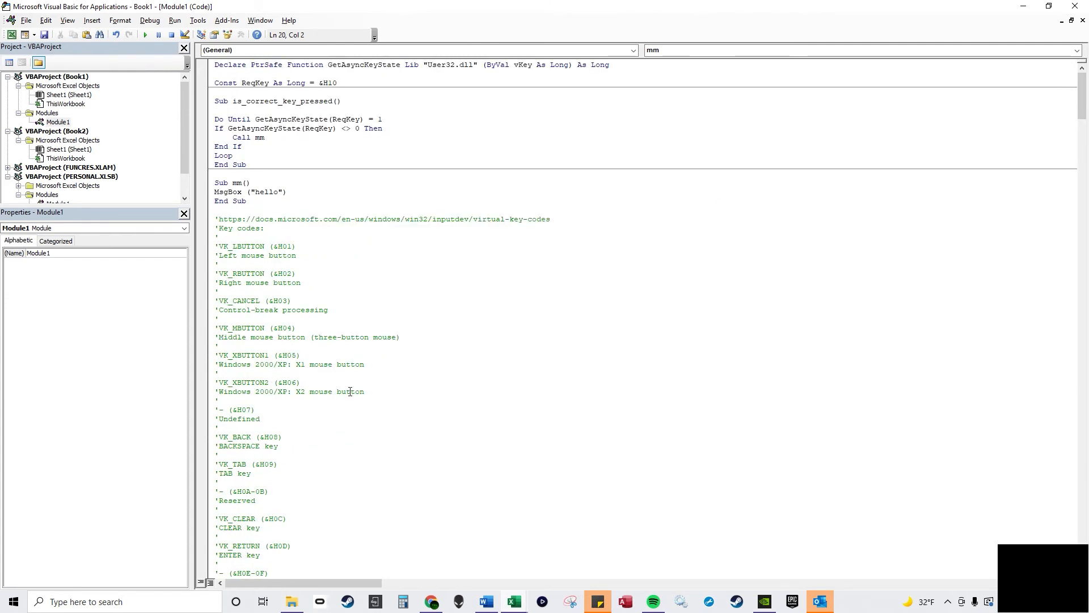
left_click(218, 236)
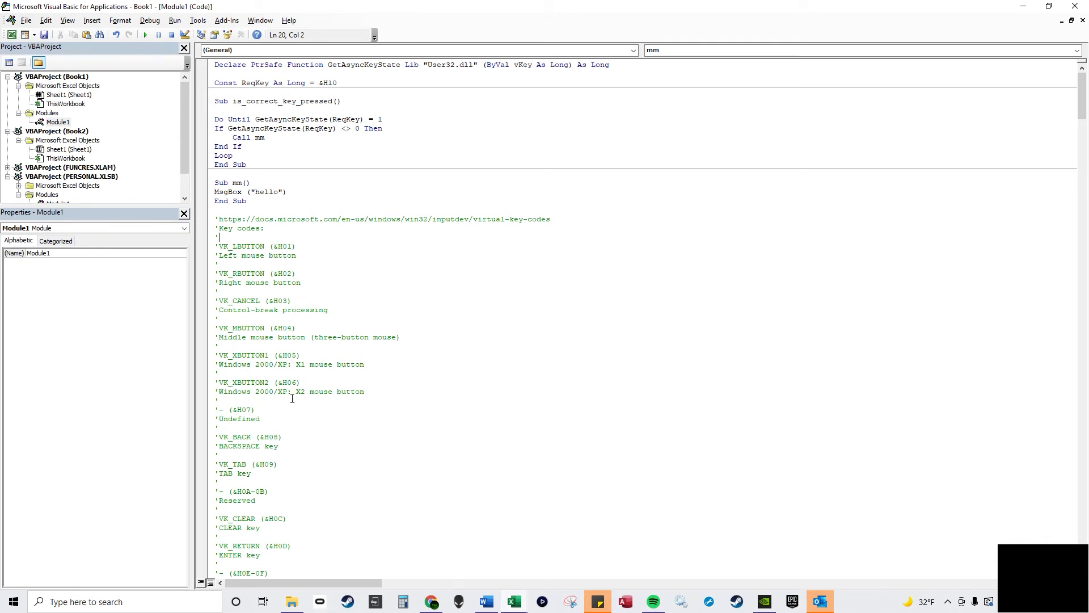